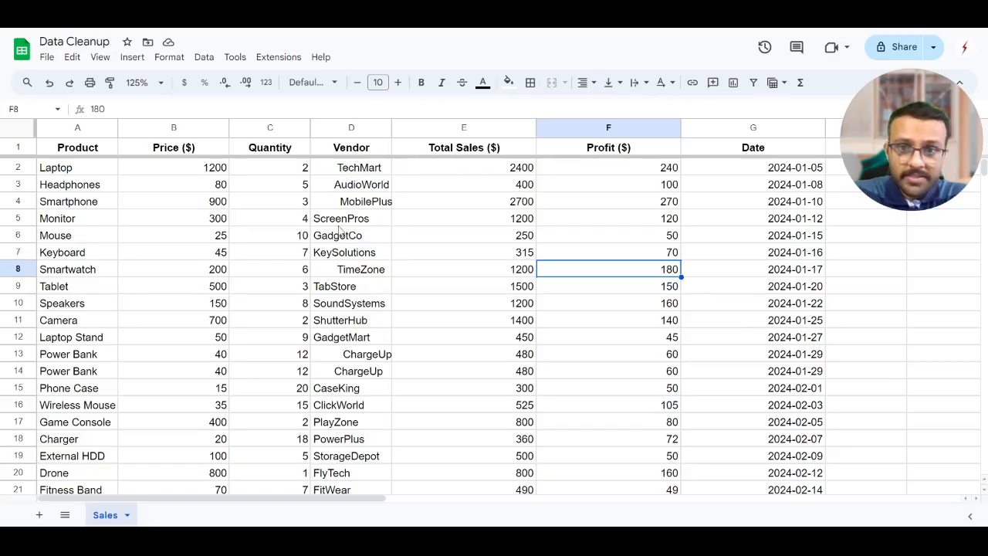
# Inspect the vendor entries (AudioWorld, ScreenPros, GadgetCo) and the Wireless Mouse and Tablet prices.
pyautogui.click(365, 201)
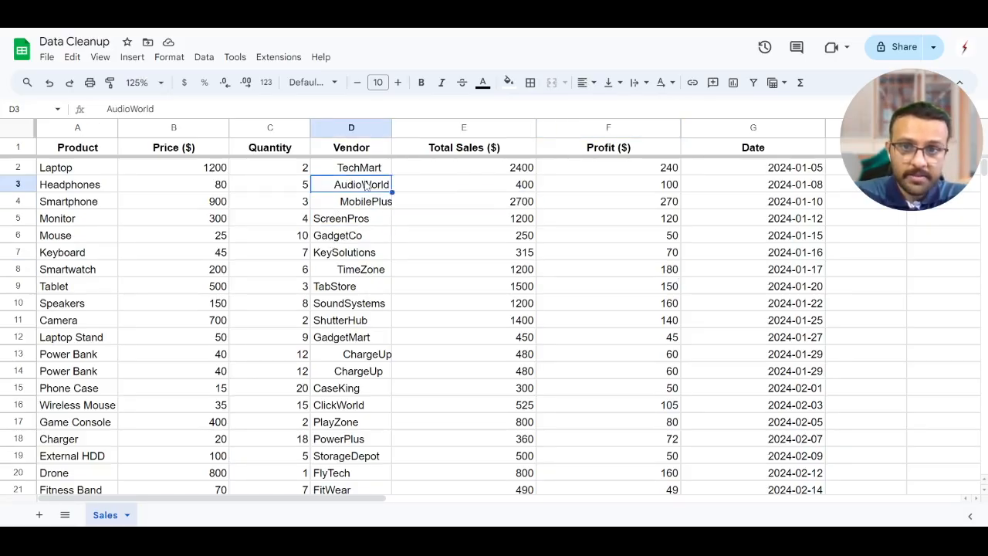
pyautogui.click(352, 218)
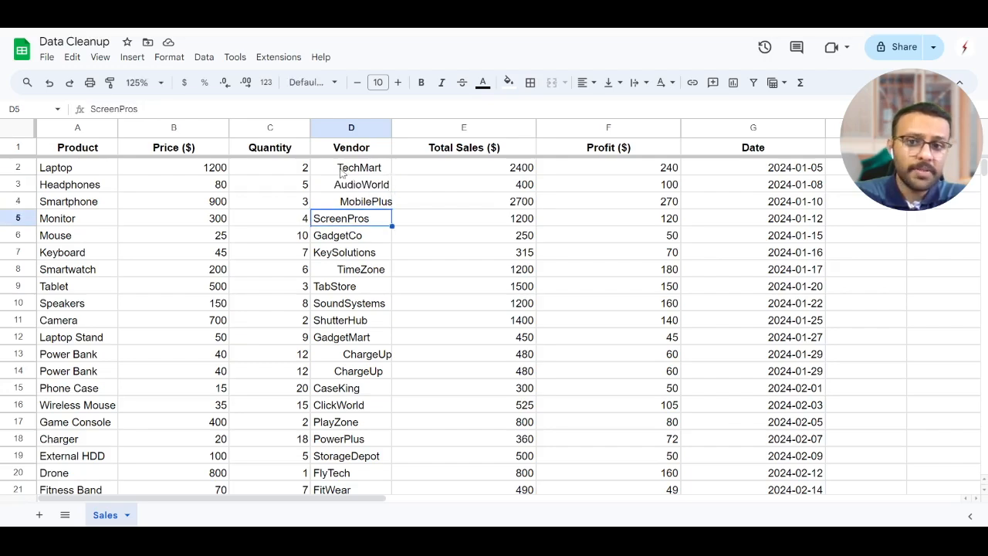
pyautogui.click(350, 234)
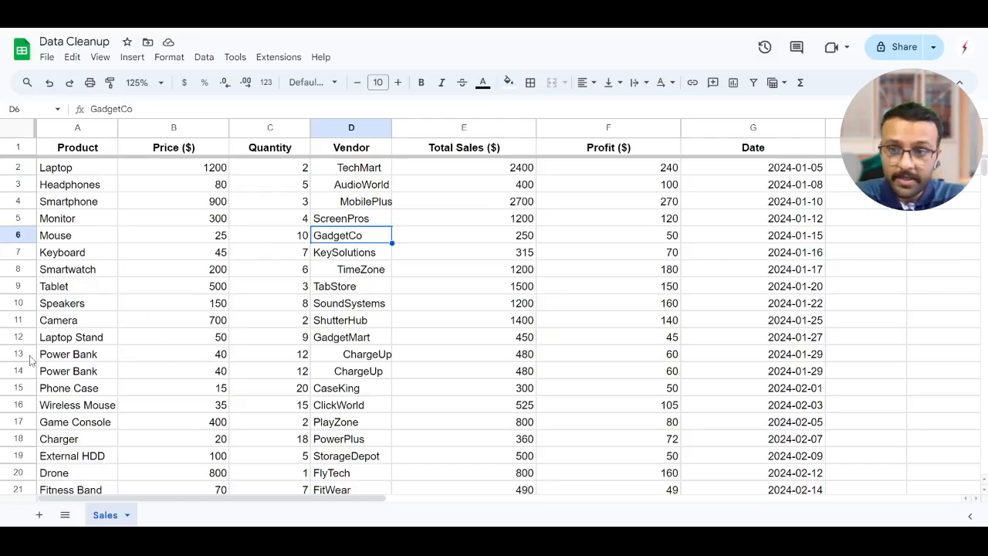
pyautogui.click(173, 404)
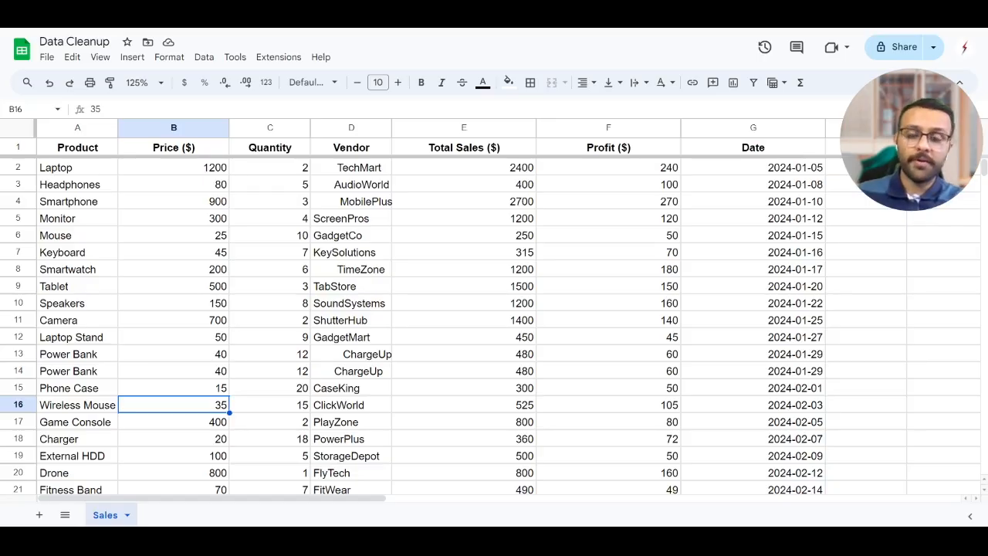
pyautogui.click(173, 286)
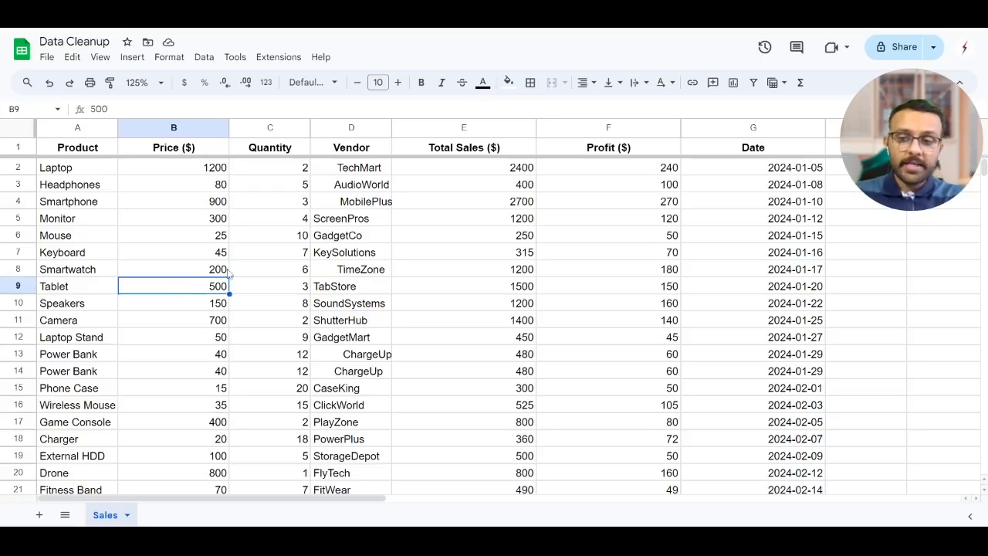
# Review the Data cleanup suggestions, then create a filter on the sales table.
pyautogui.click(204, 56)
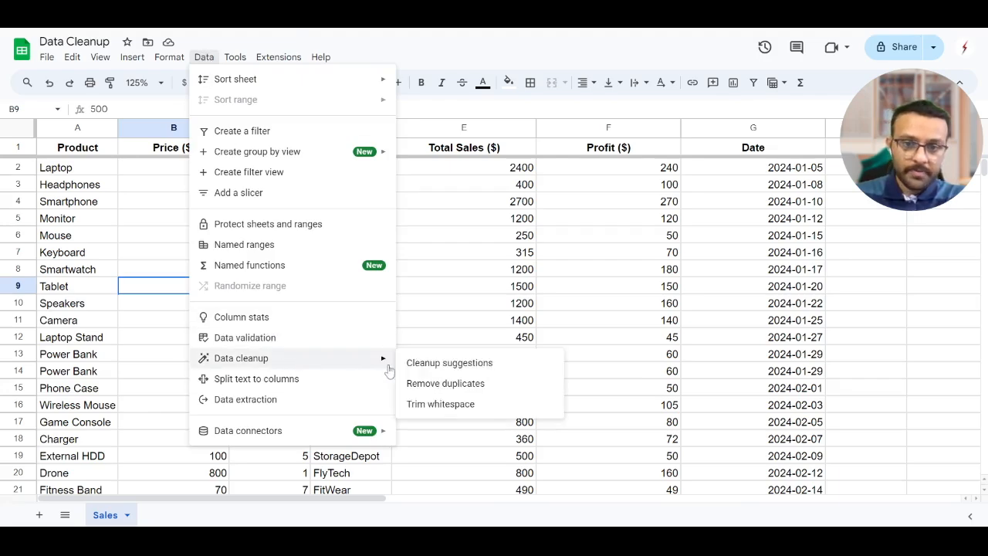
pyautogui.click(450, 362)
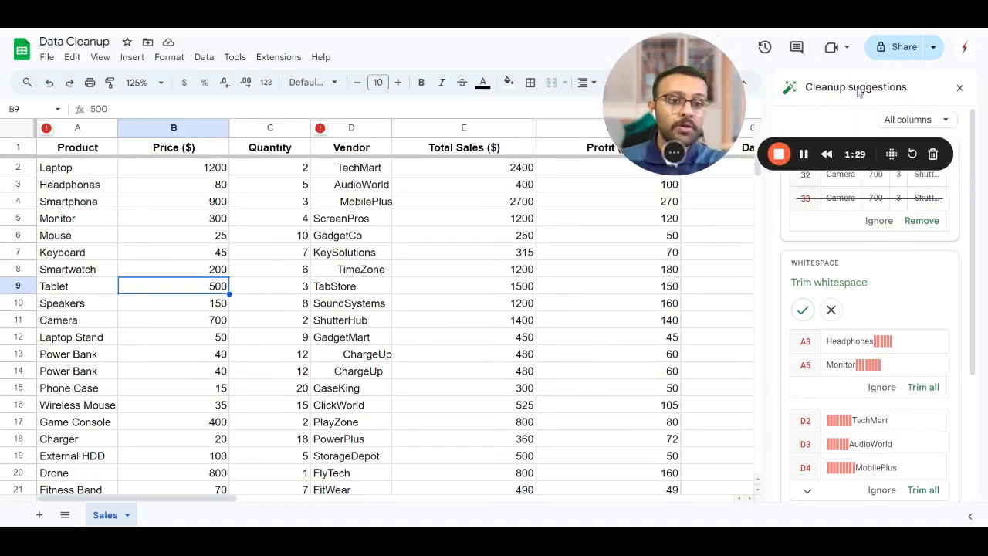
pyautogui.click(960, 87)
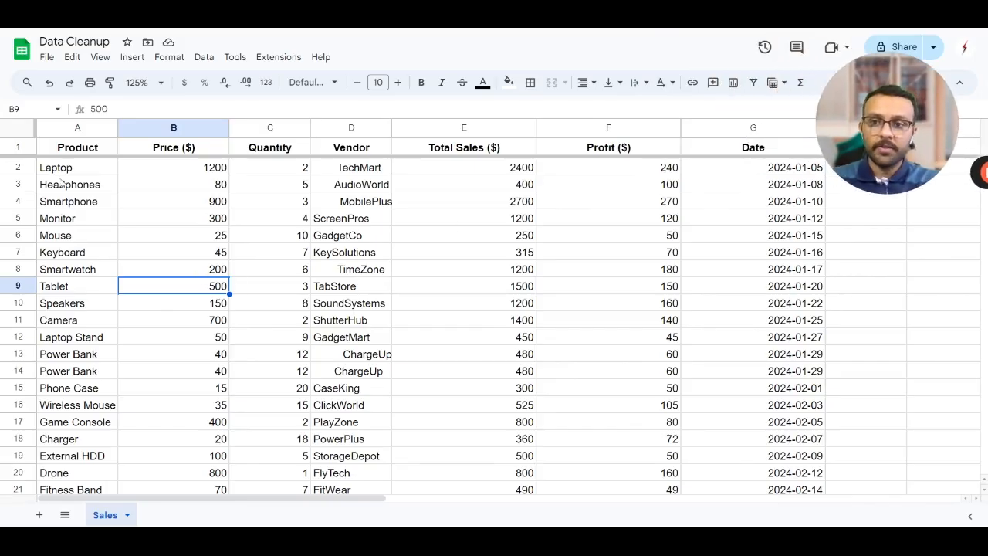
pyautogui.click(69, 183)
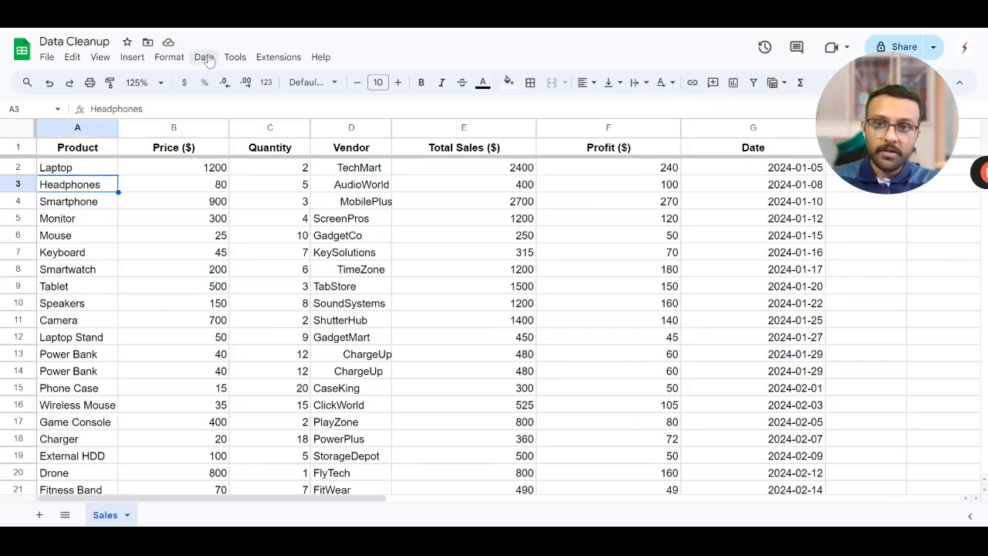
pyautogui.click(608, 337)
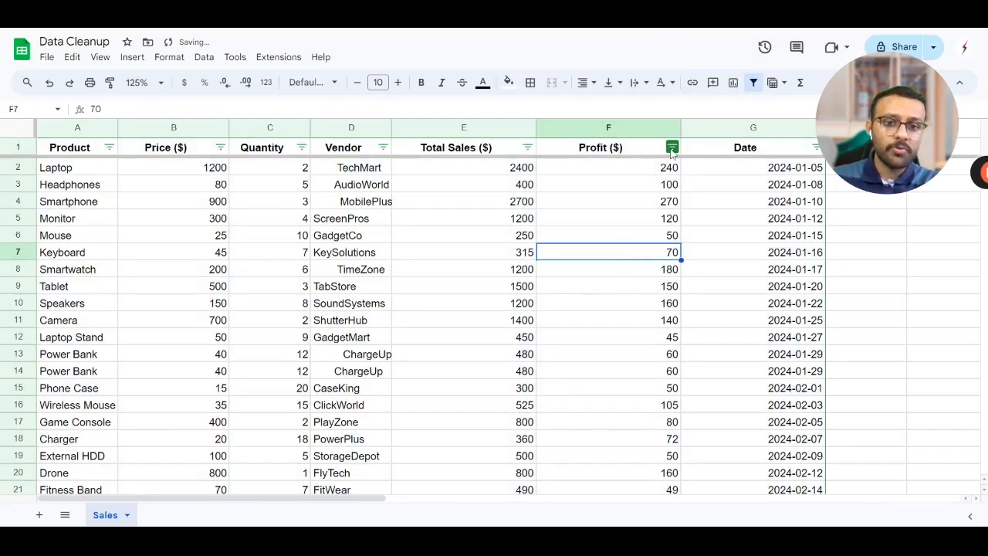
pyautogui.click(670, 147)
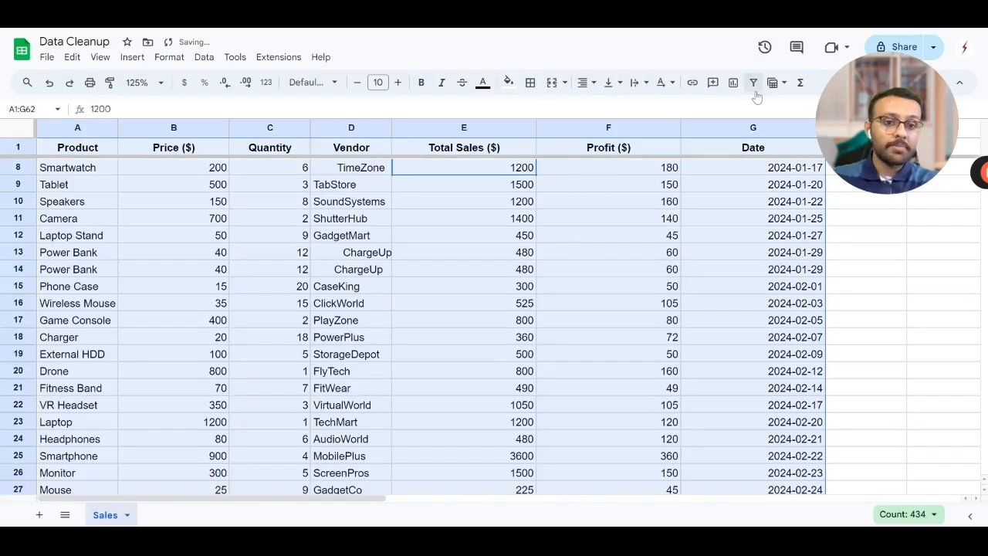
pyautogui.click(753, 83)
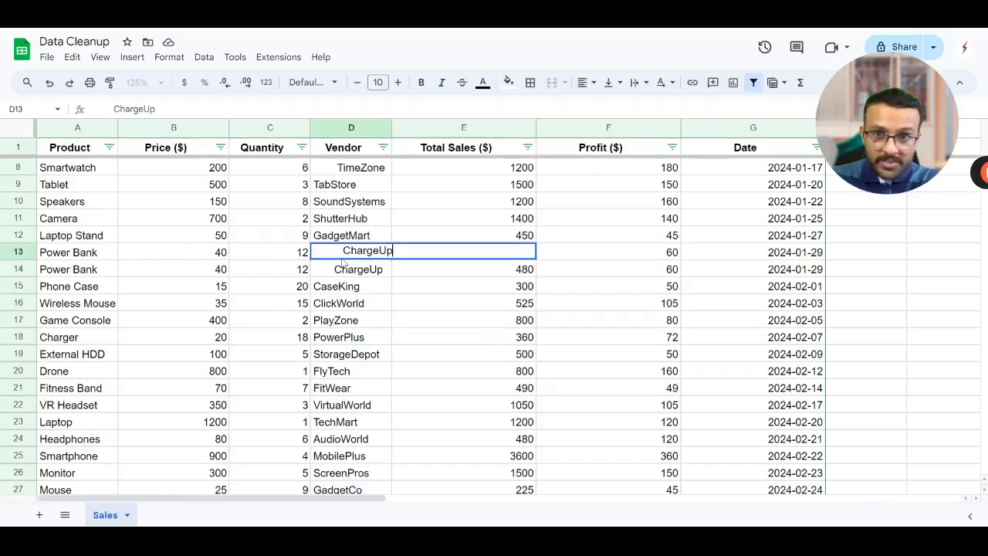
pyautogui.press('Enter')
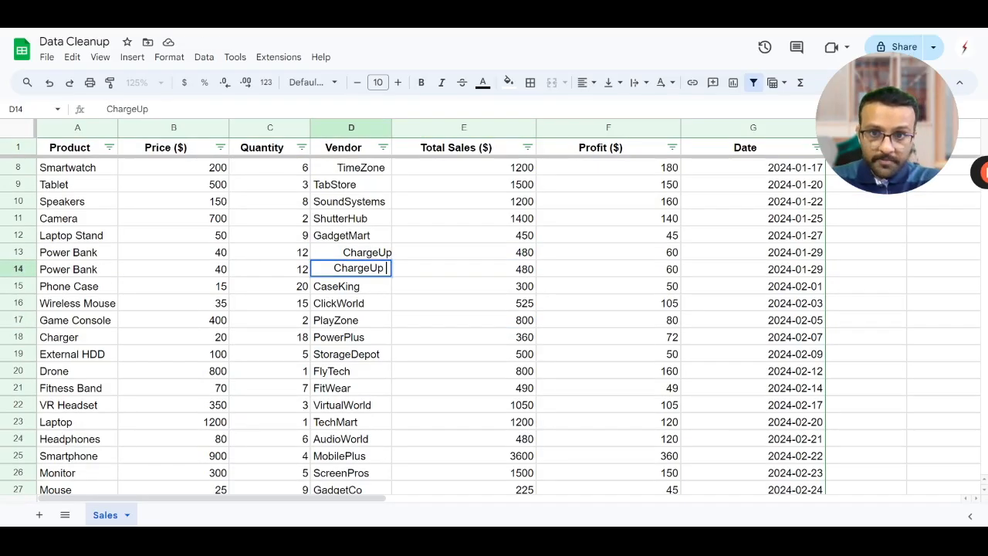
pyautogui.click(463, 320)
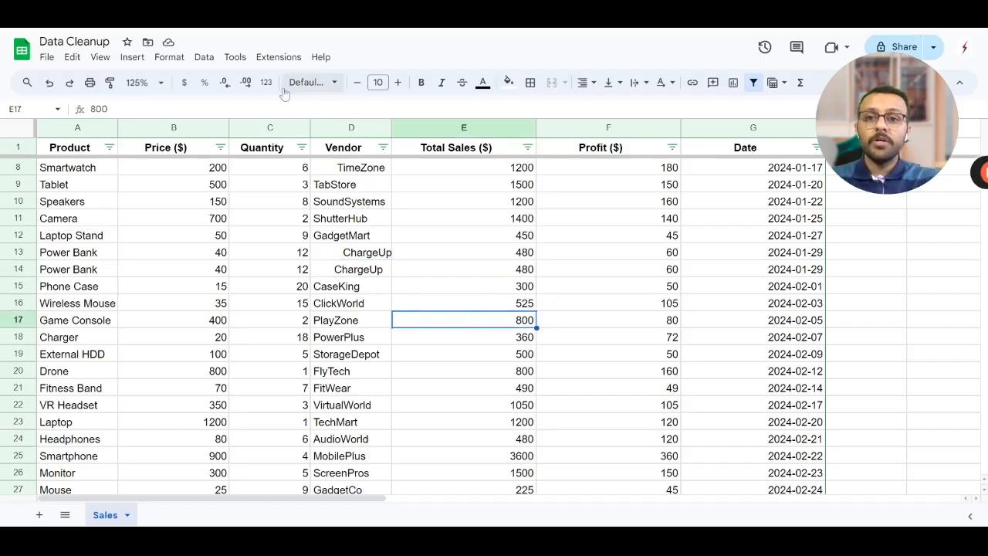
pyautogui.click(14, 127)
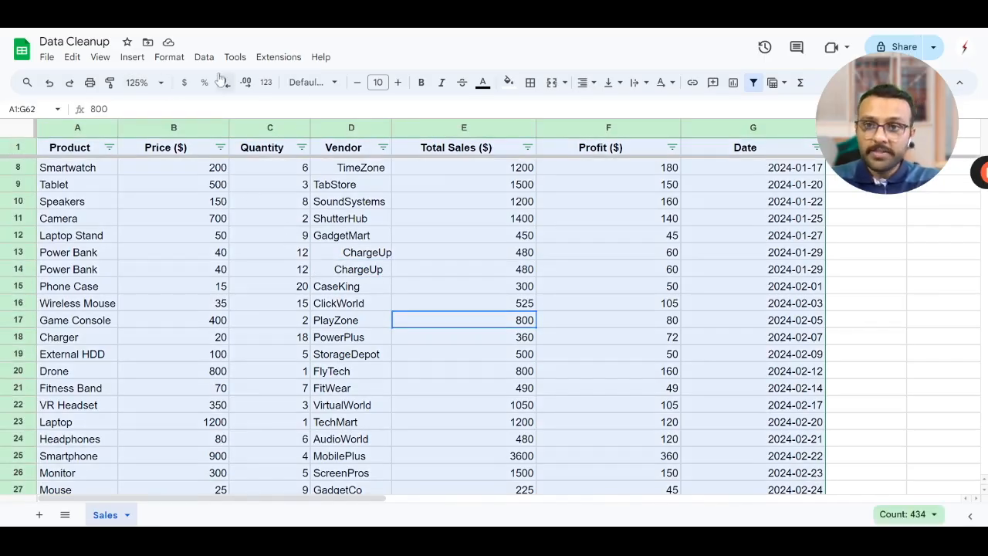
pyautogui.click(204, 56)
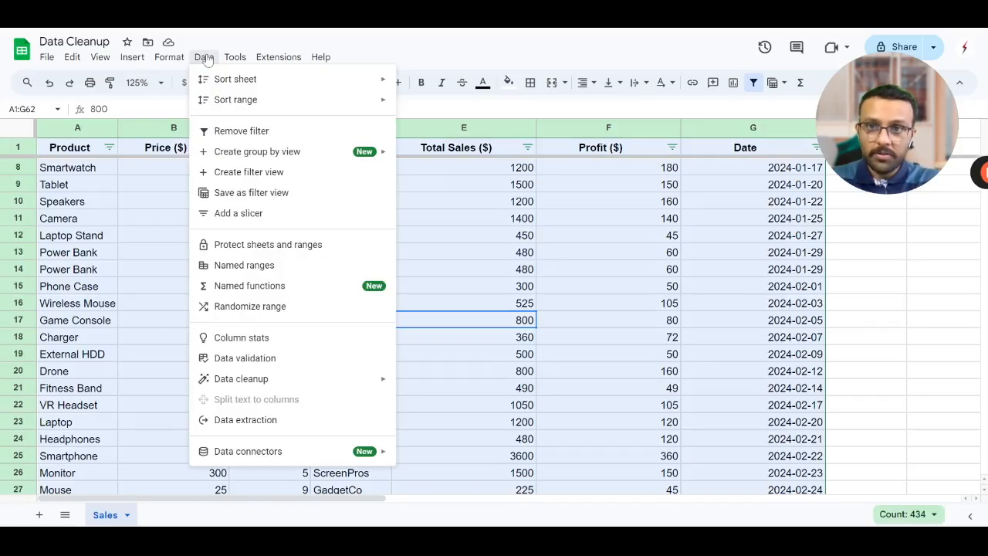
pyautogui.moveTo(241, 378)
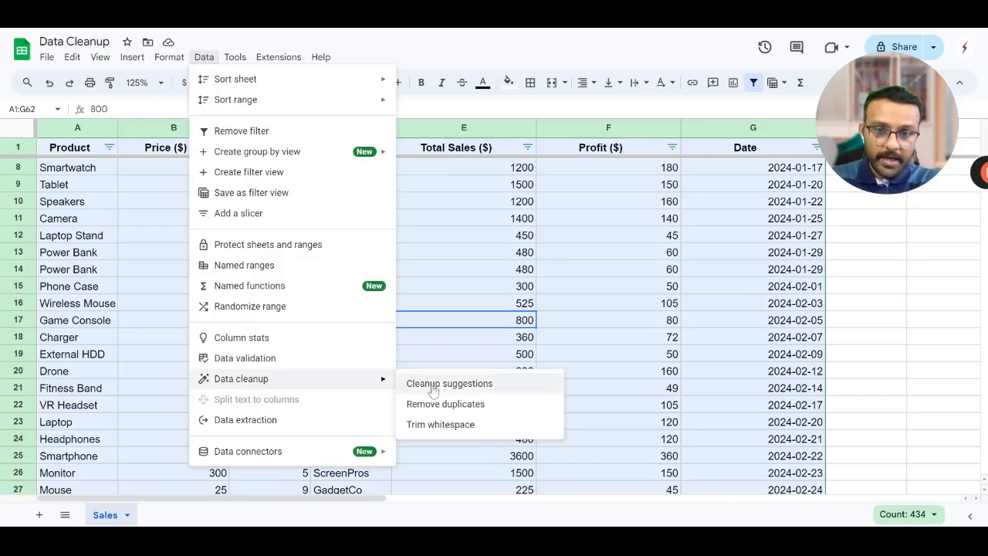
pyautogui.moveTo(448, 425)
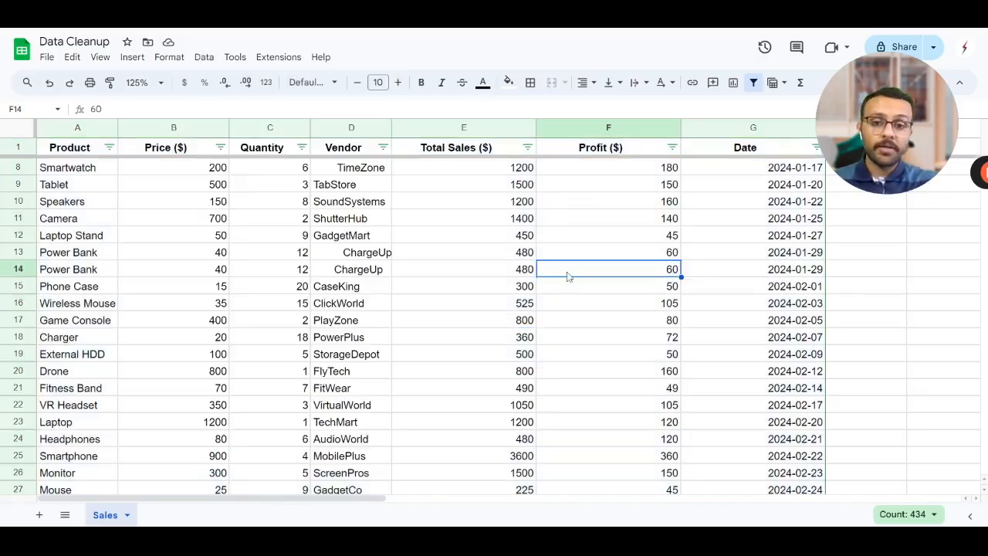
pyautogui.click(69, 218)
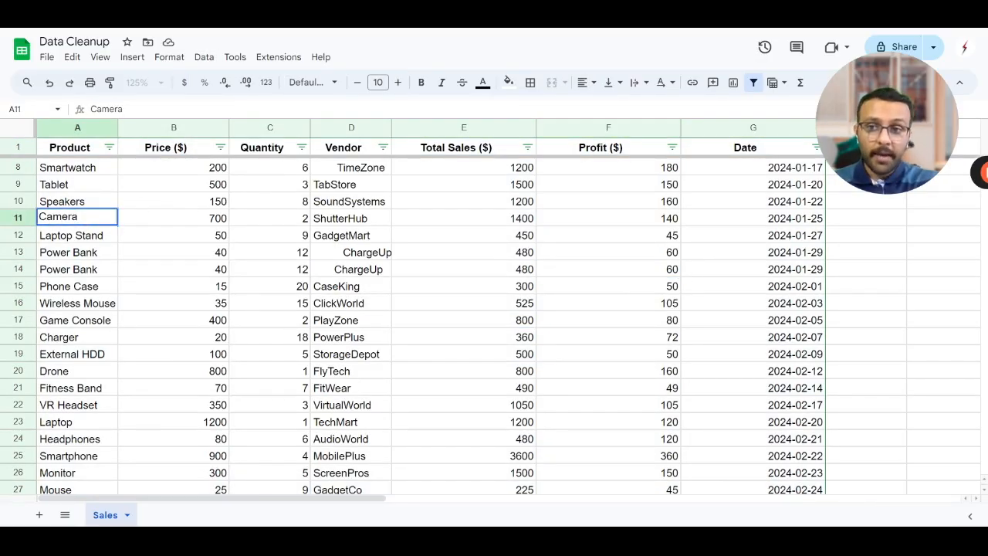
pyautogui.doubleClick(59, 216)
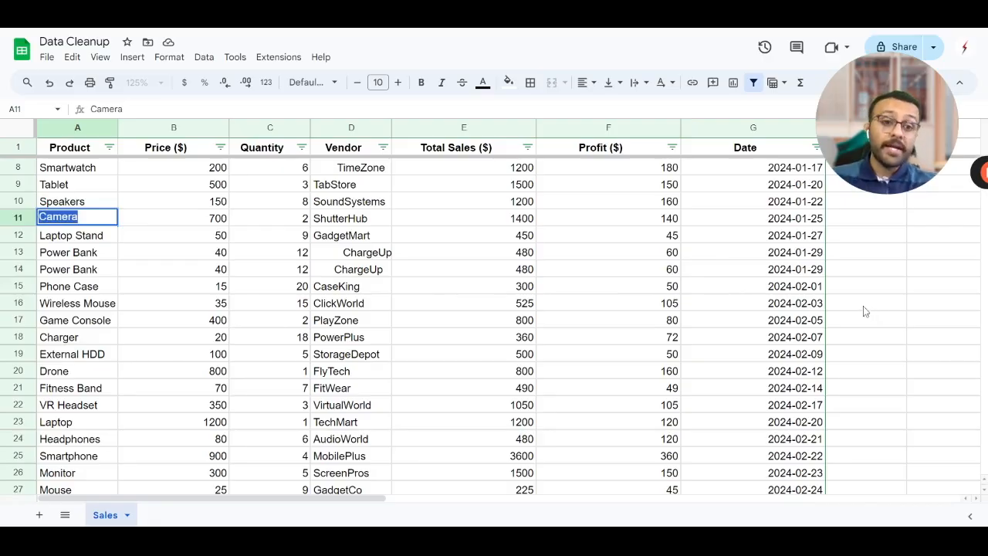
pyautogui.write('Camera')
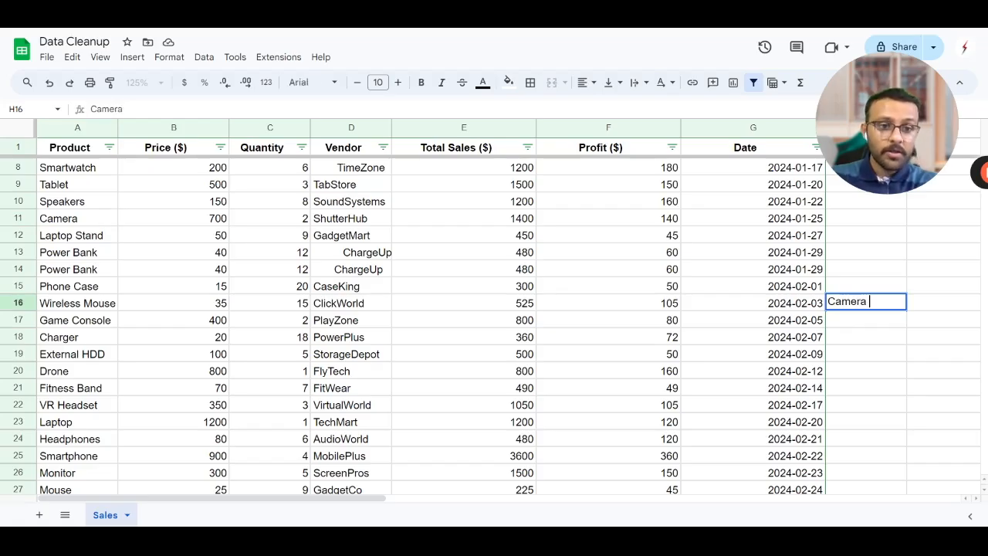
pyautogui.press('Enter')
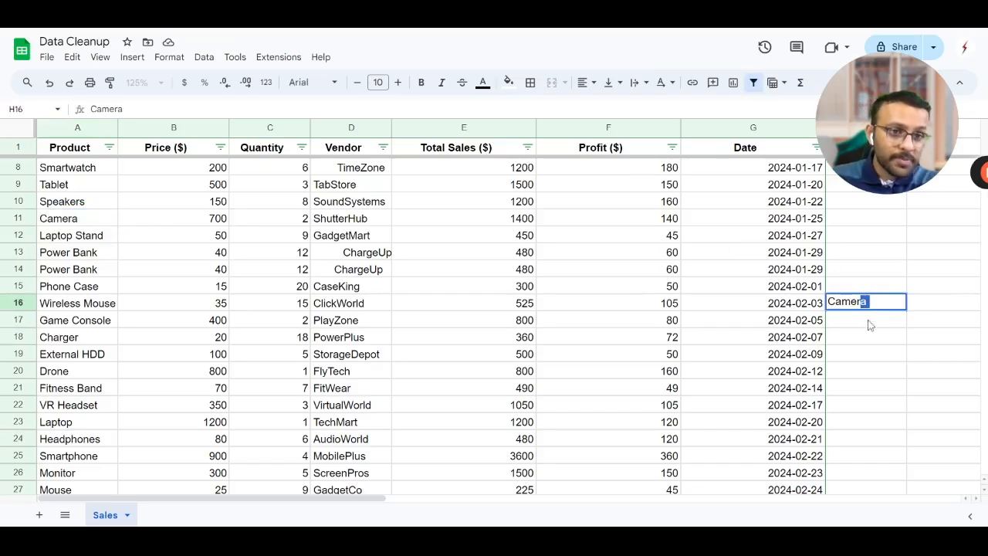
pyautogui.press('Enter')
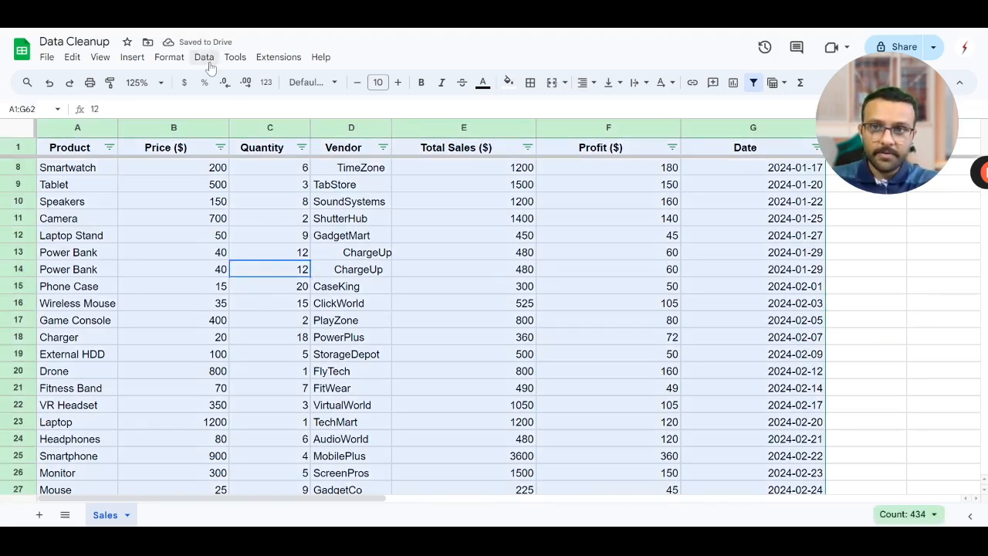
# Trim whitespace from the selected sales data via Data cleanup and confirm the 8-cell result.
pyautogui.click(204, 55)
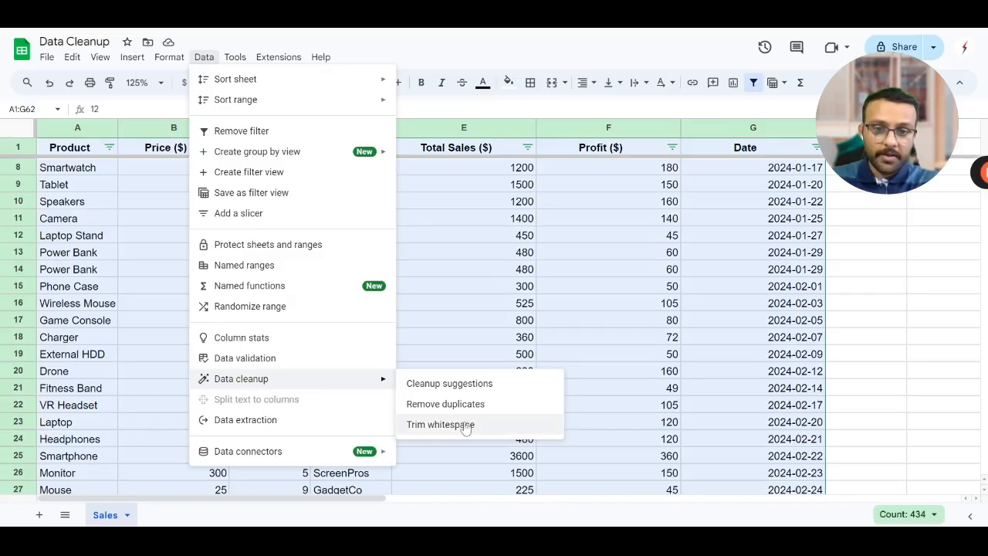
pyautogui.moveTo(438, 435)
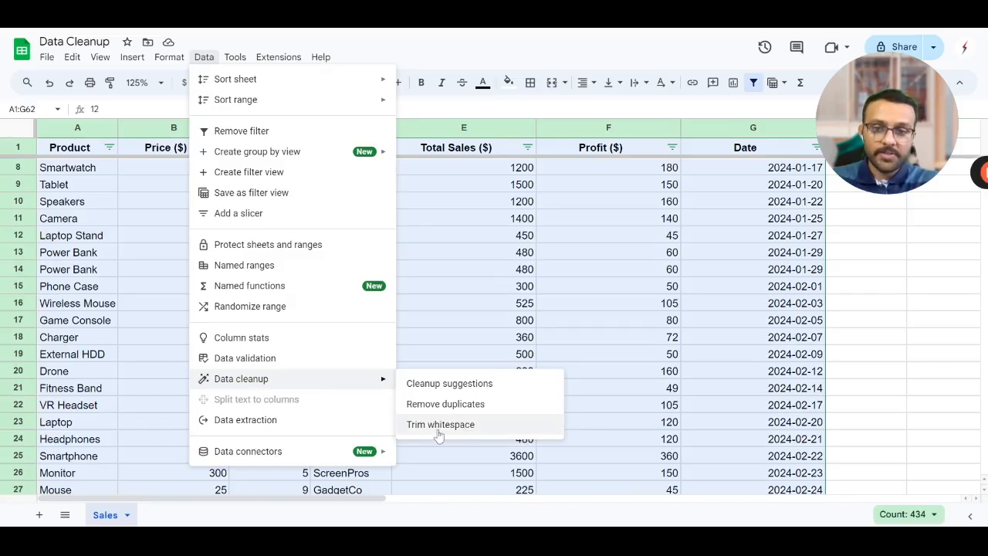
pyautogui.click(440, 423)
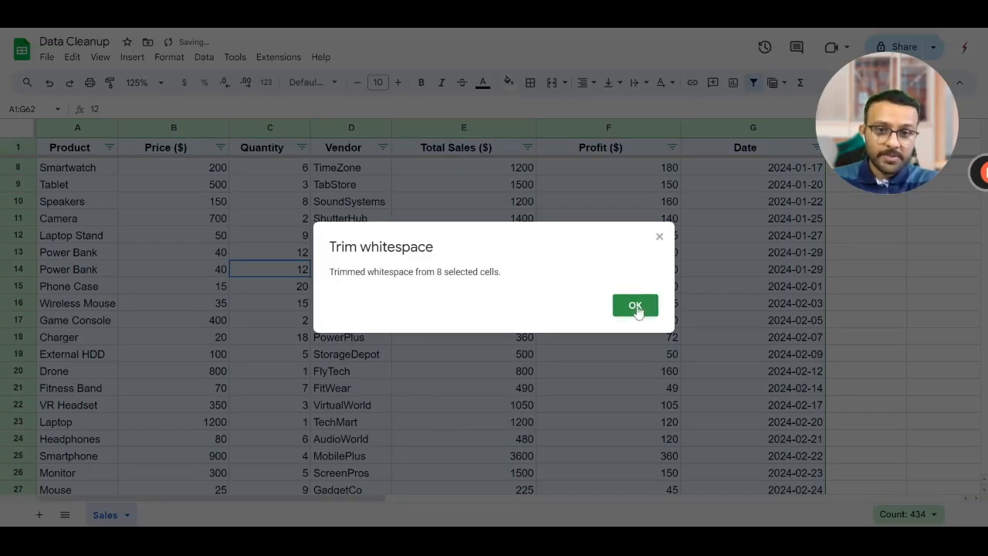
pyautogui.click(635, 306)
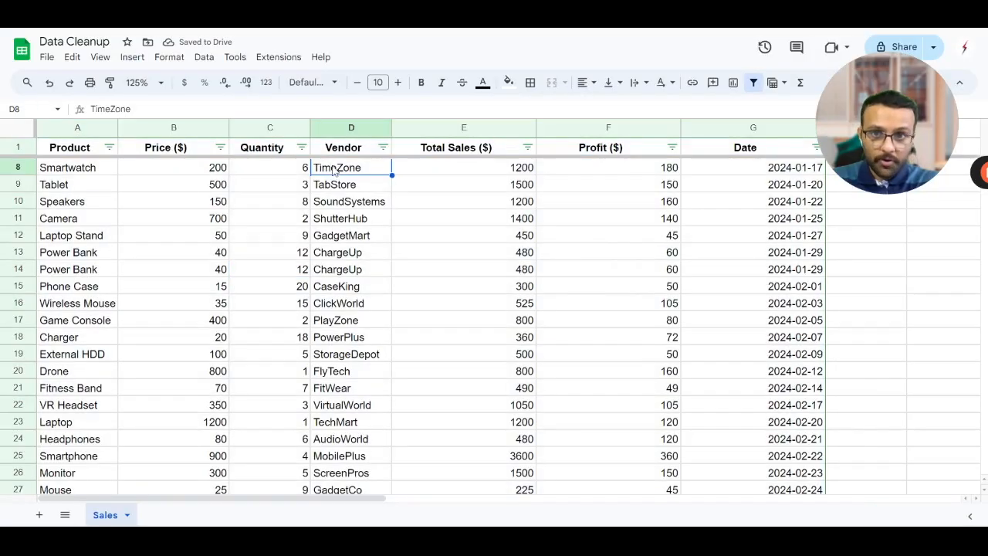
pyautogui.click(478, 439)
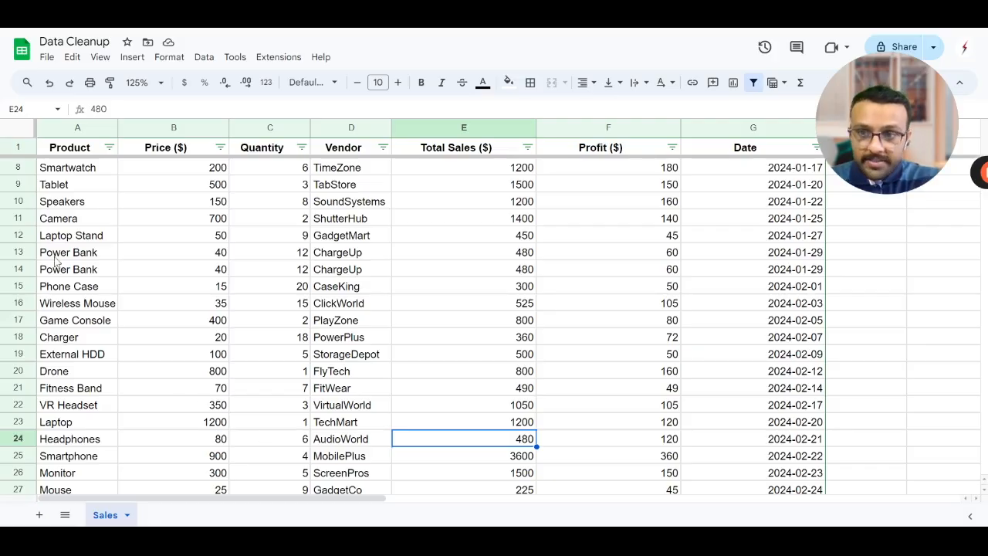
pyautogui.click(17, 254)
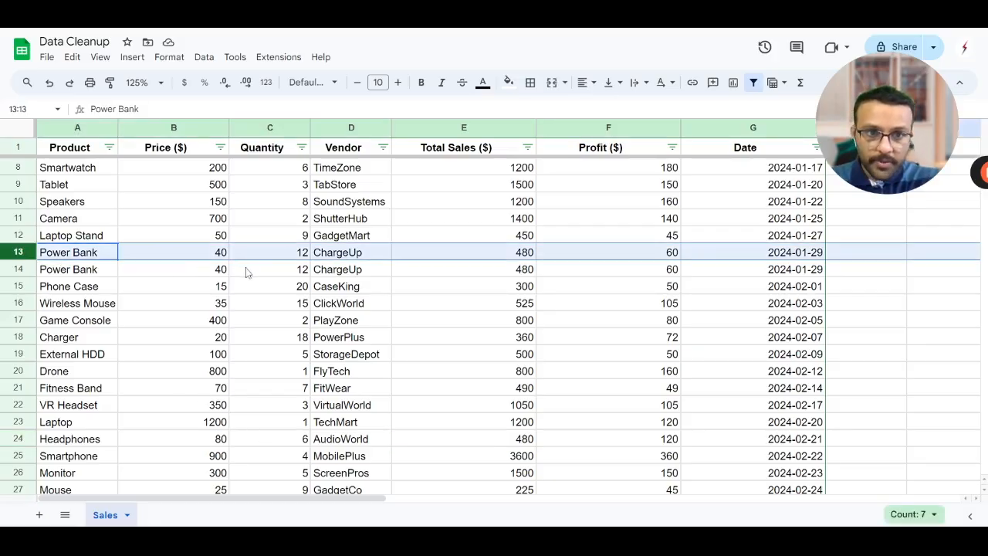
pyautogui.click(173, 303)
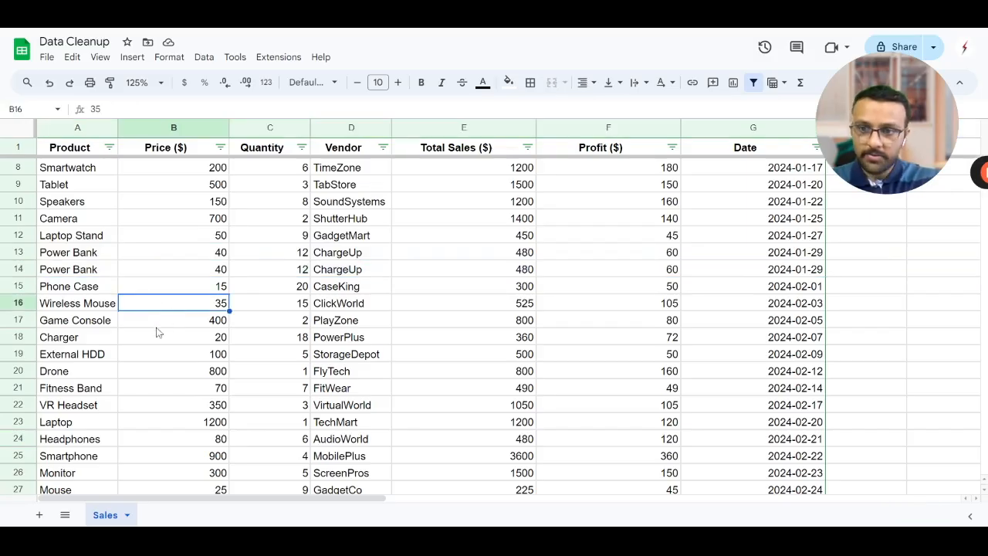
pyautogui.scroll(-3)
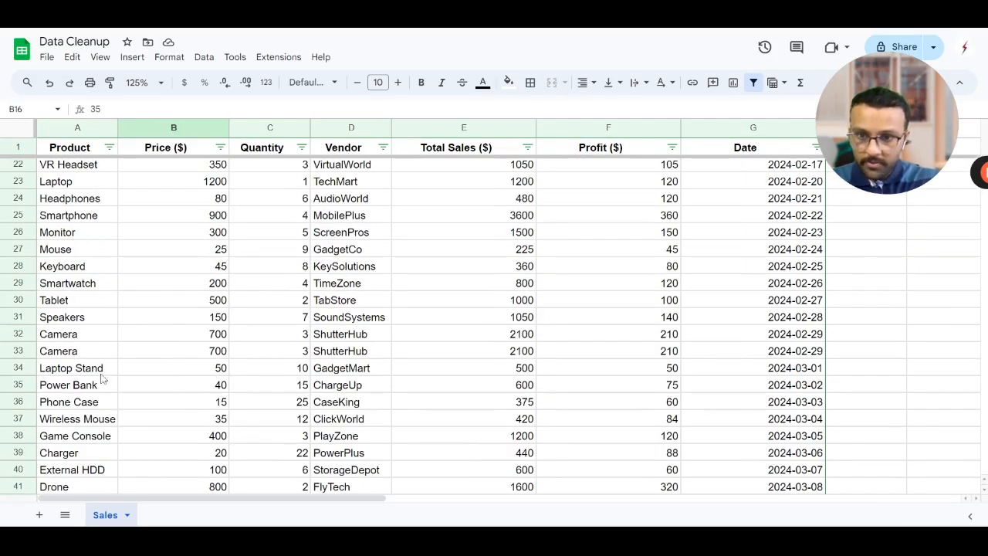
pyautogui.click(16, 350)
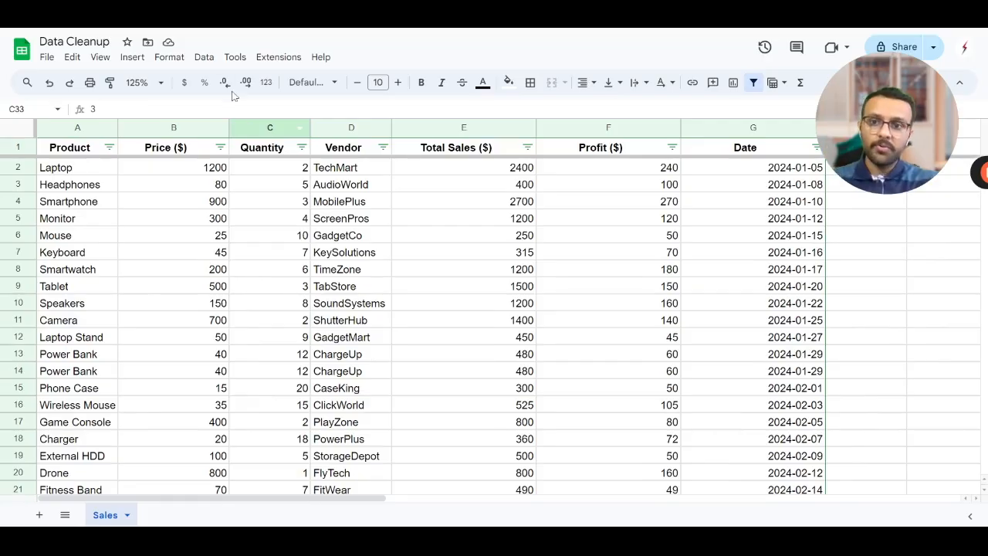
# Bring up Remove duplicates for the sales range and mark 'Data has header row'.
pyautogui.click(204, 56)
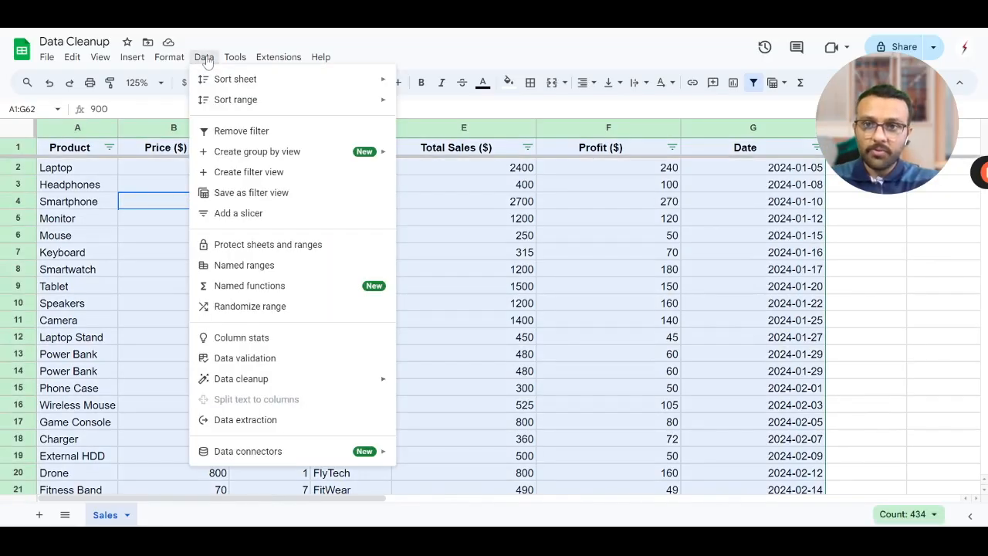
pyautogui.moveTo(241, 378)
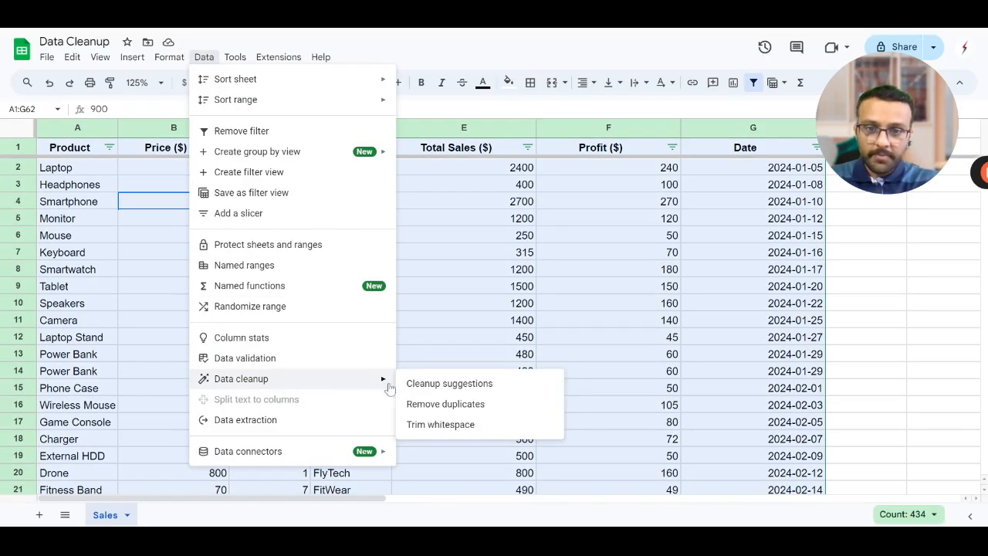
pyautogui.click(444, 405)
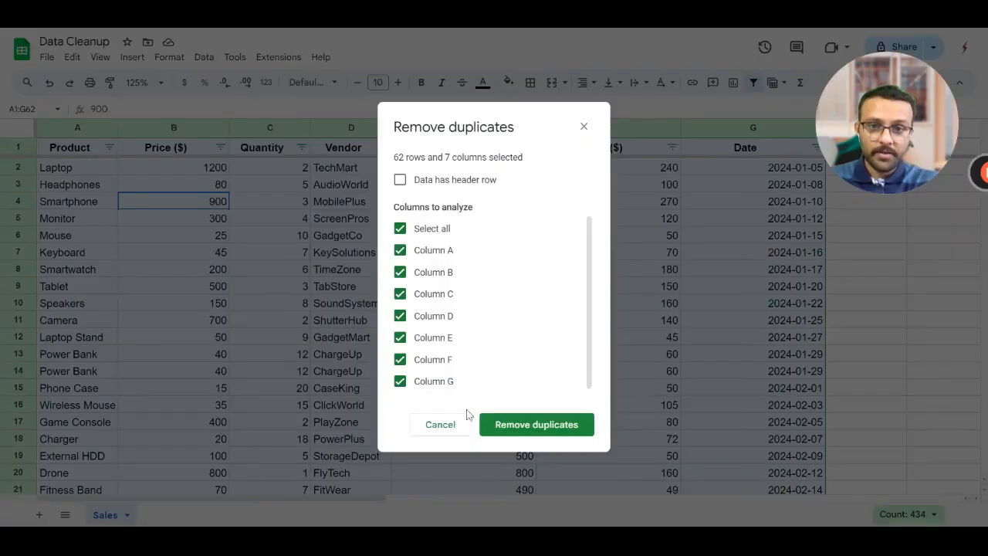
pyautogui.moveTo(188, 184)
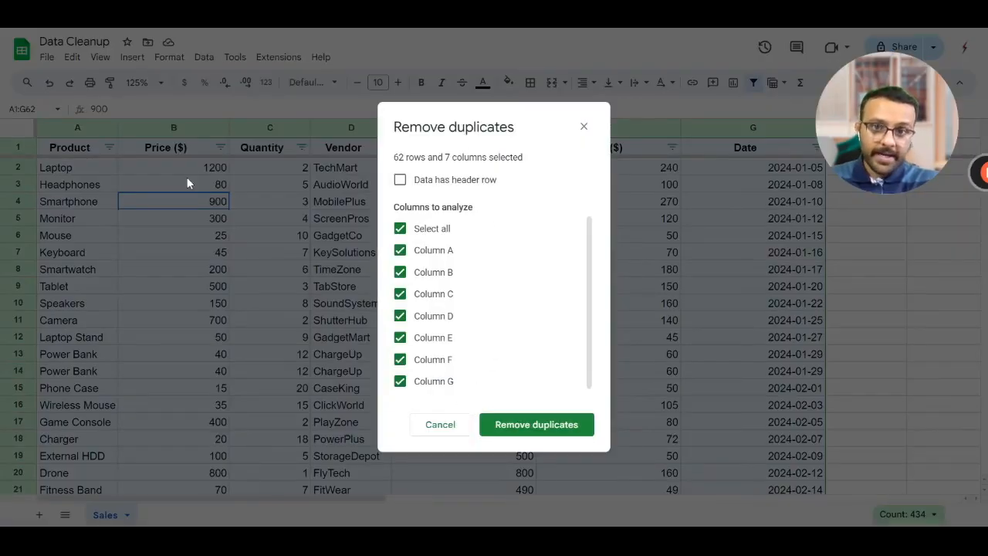
pyautogui.moveTo(371, 188)
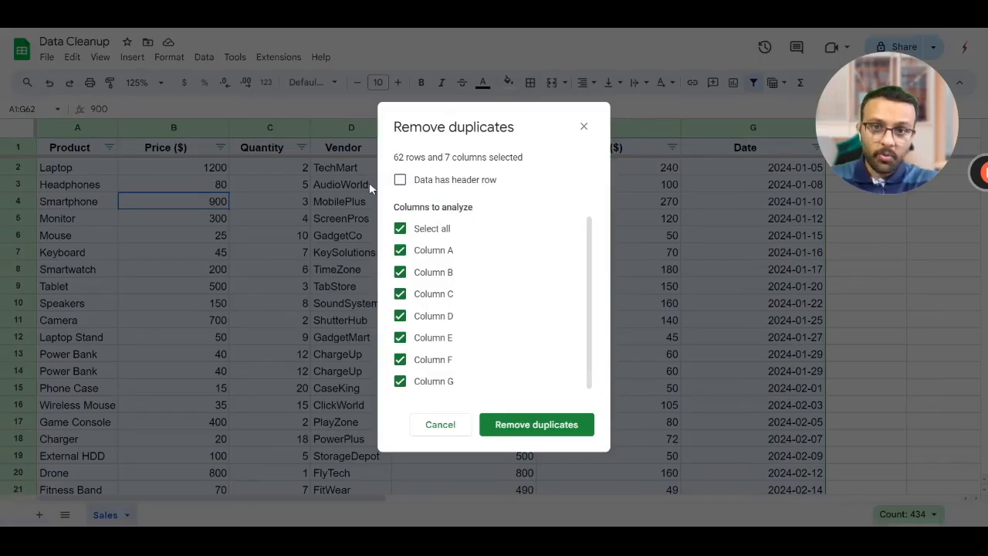
pyautogui.click(399, 179)
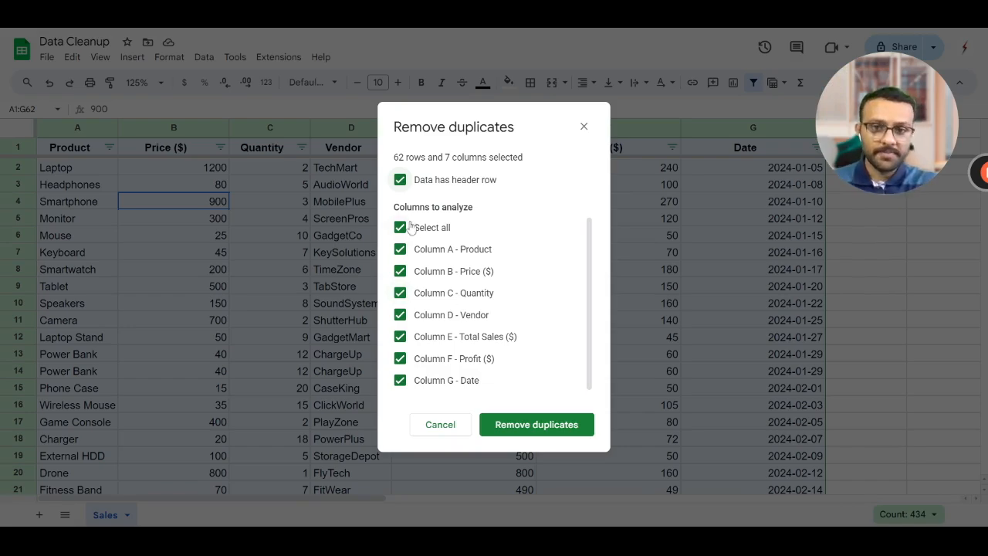
# Compare rows on Product, Vendor and Date only and remove the 2 duplicate rows.
pyautogui.click(400, 227)
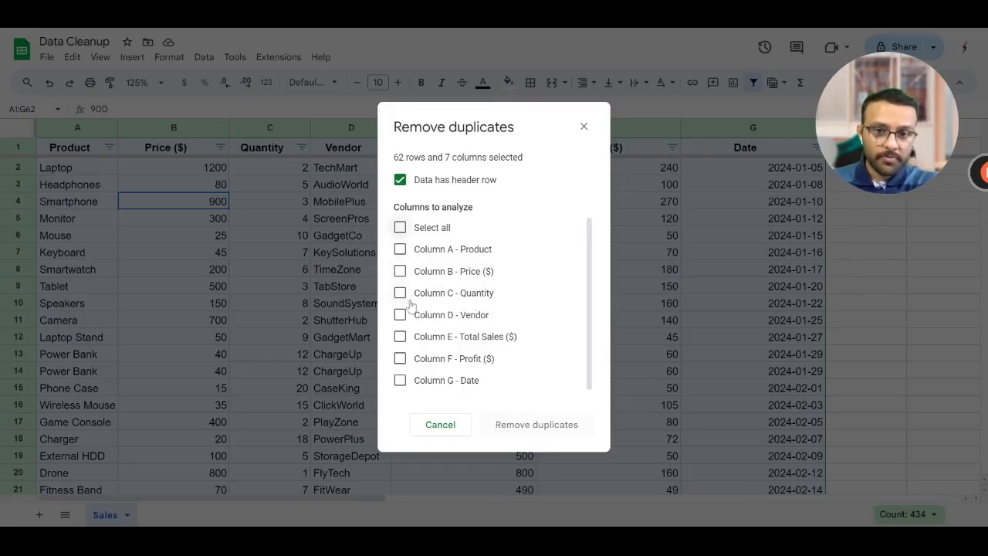
pyautogui.click(400, 249)
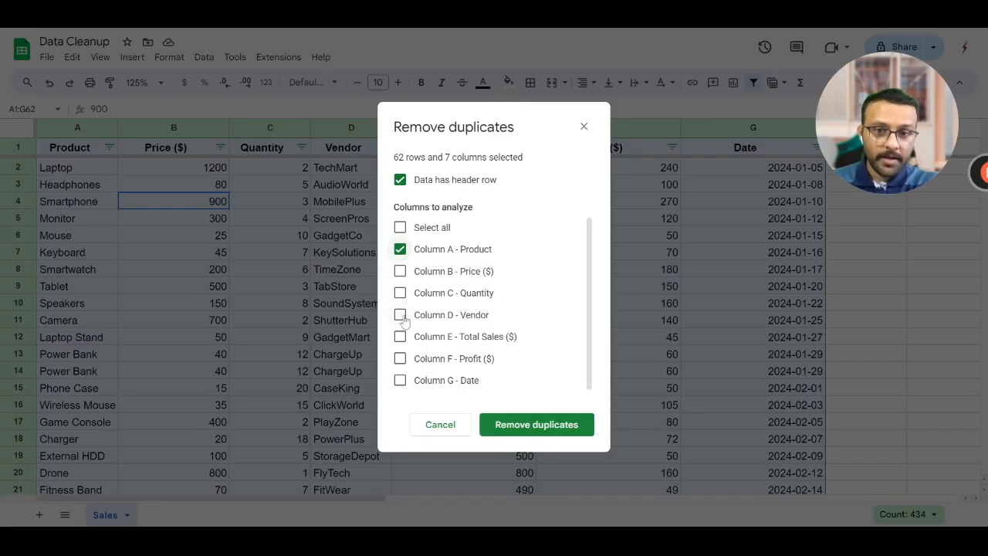
pyautogui.click(400, 315)
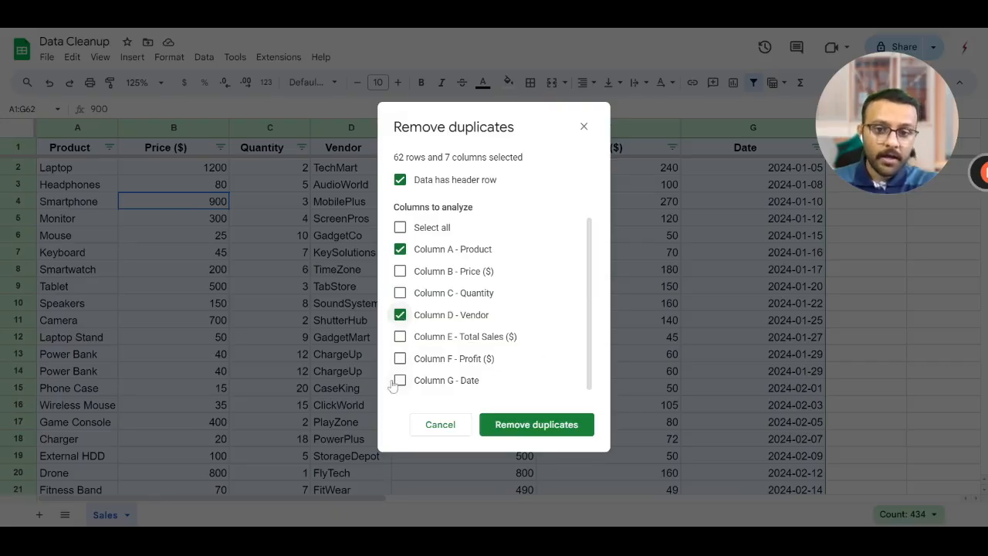
pyautogui.click(400, 380)
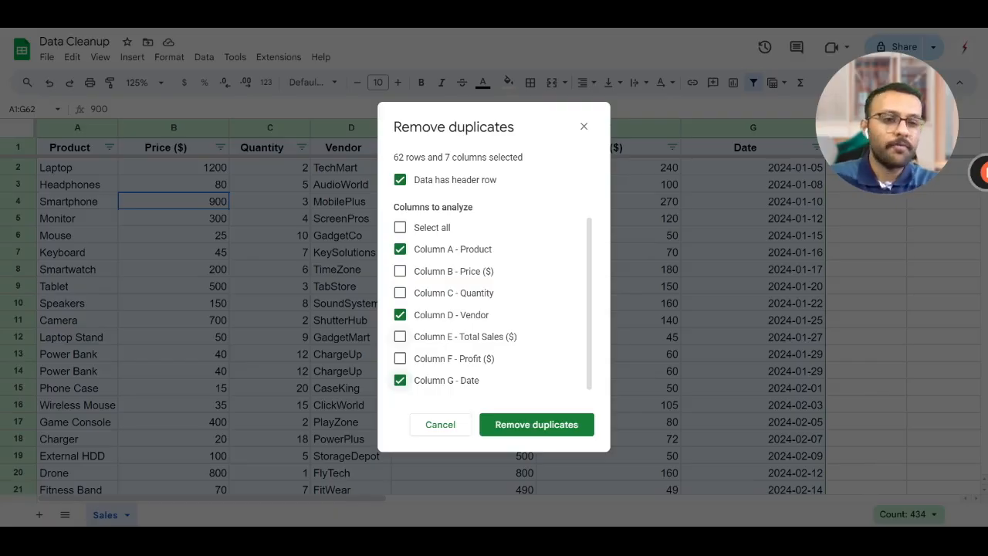
pyautogui.moveTo(537, 424)
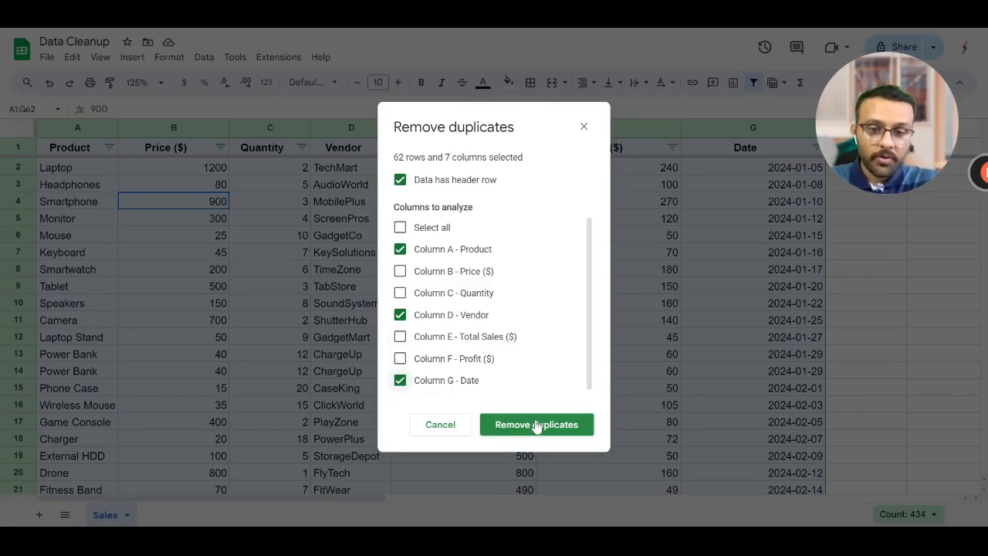
pyautogui.click(538, 424)
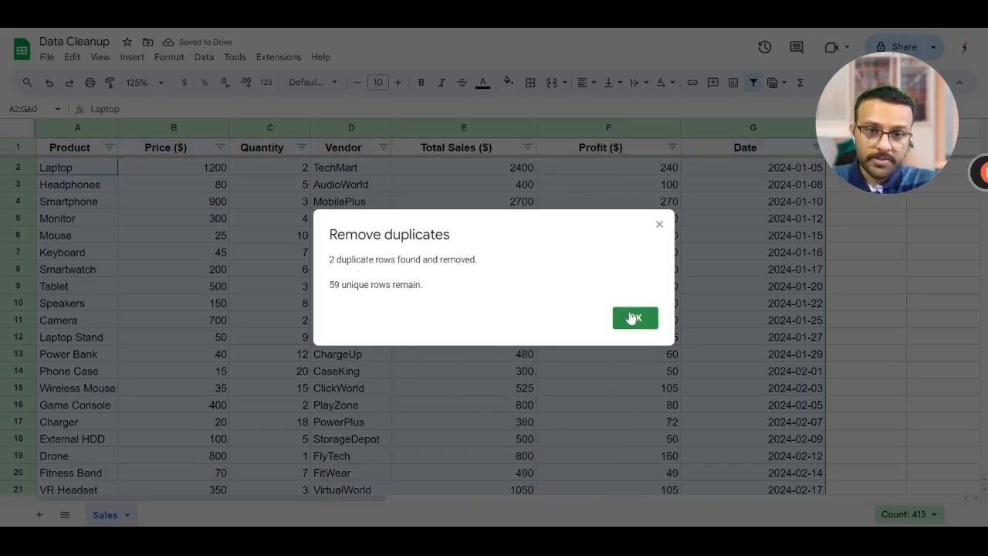
# Dismiss the removal summary and scroll through the sheet to check the remaining Headphones rows.
pyautogui.click(635, 318)
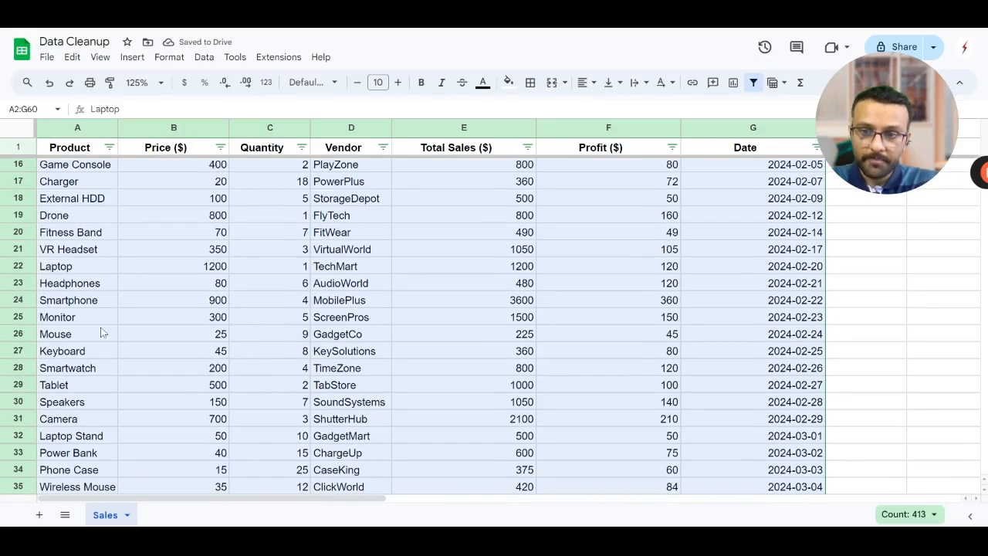
pyautogui.scroll(-3)
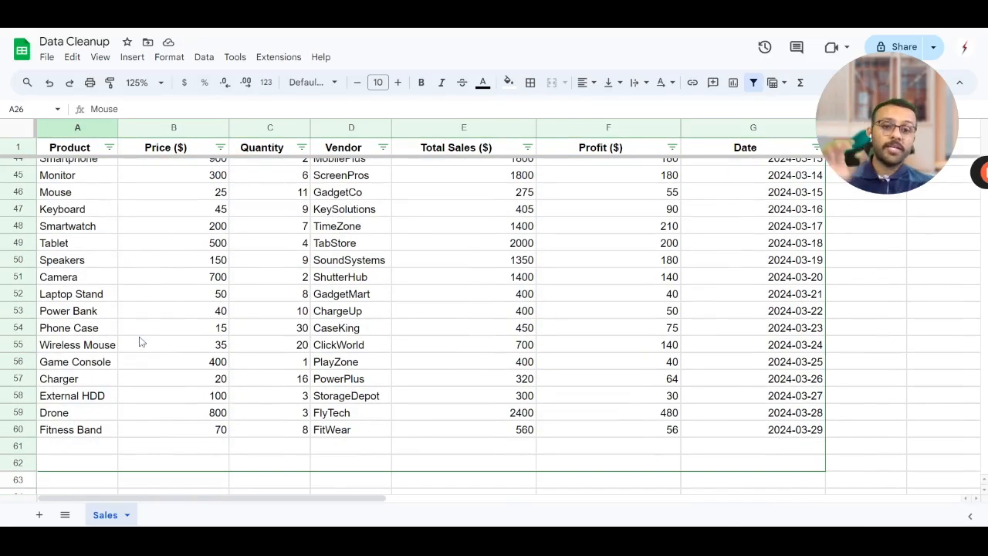
pyautogui.moveTo(170, 388)
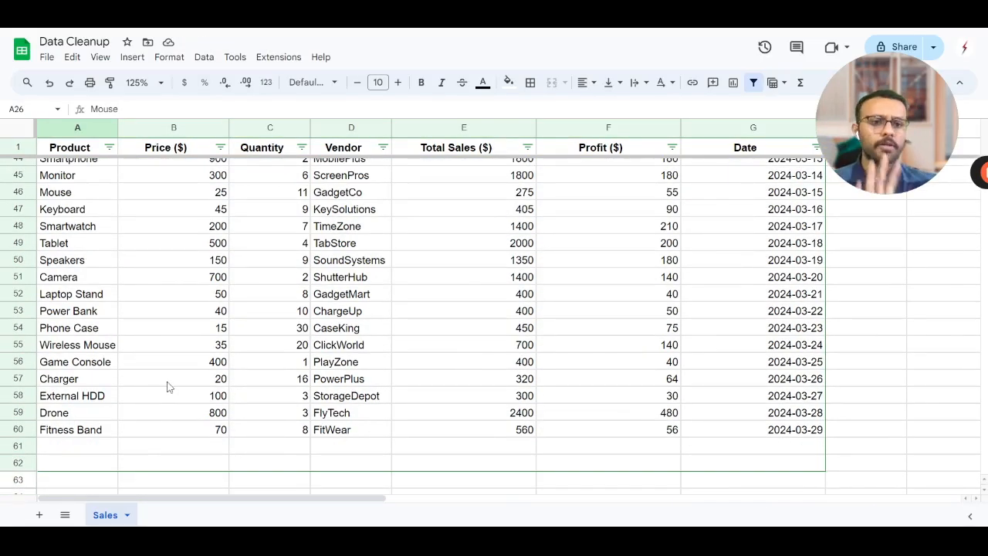
pyautogui.scroll(3)
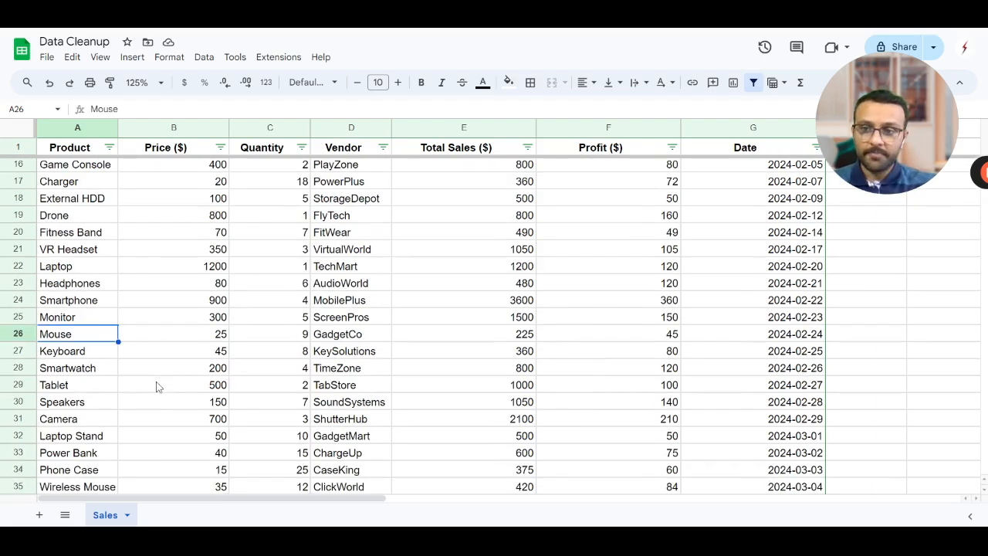
pyautogui.scroll(-3)
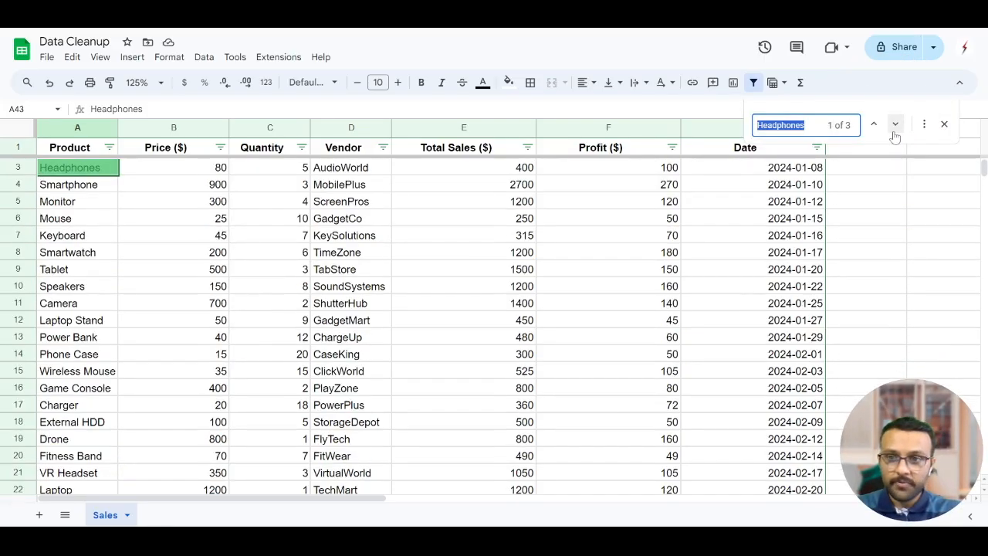
# Jump to the second Headphones match, then select the entire data table.
pyautogui.click(896, 124)
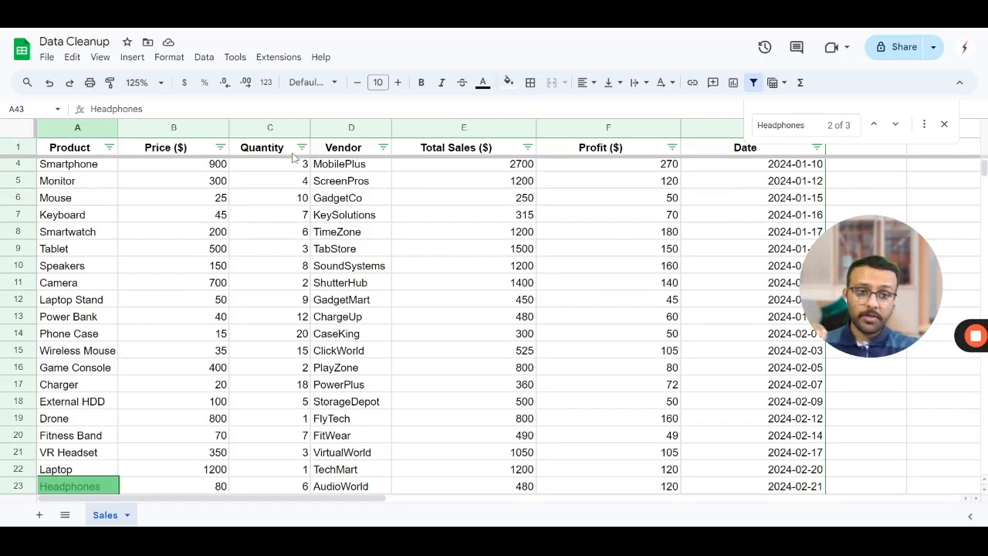
pyautogui.click(173, 351)
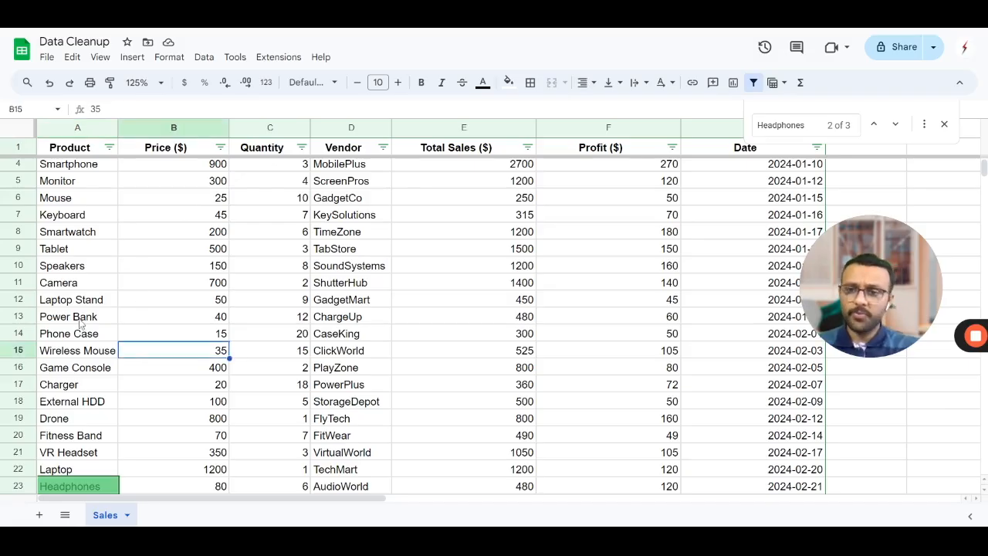
pyautogui.click(68, 231)
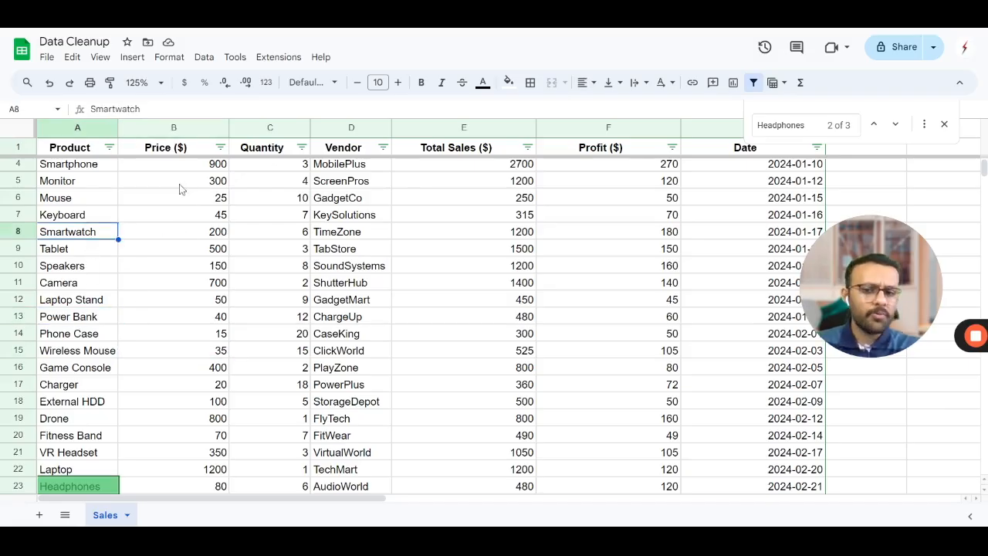
pyautogui.click(609, 282)
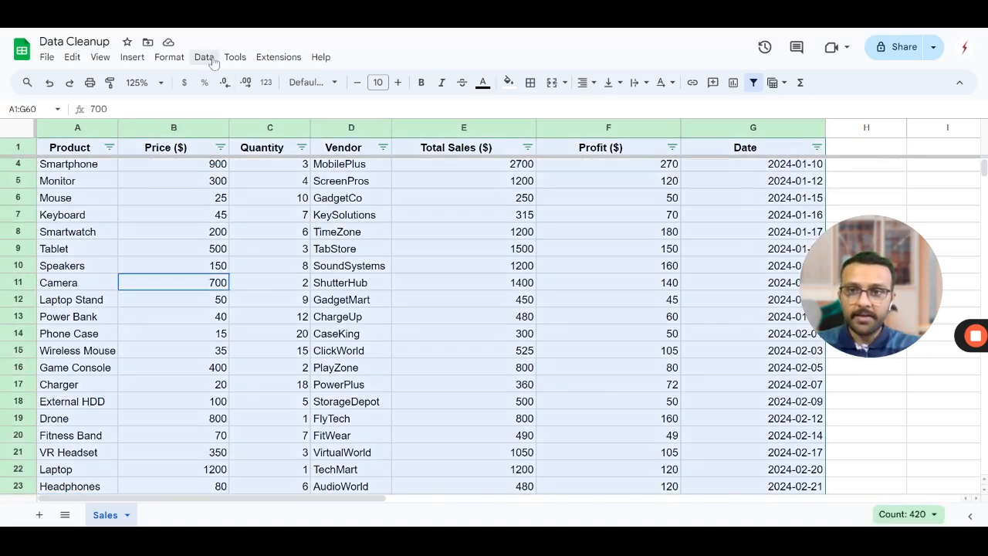
# Remove duplicates matched on Product alone with a header row, cutting the table to 20 rows.
pyautogui.click(204, 56)
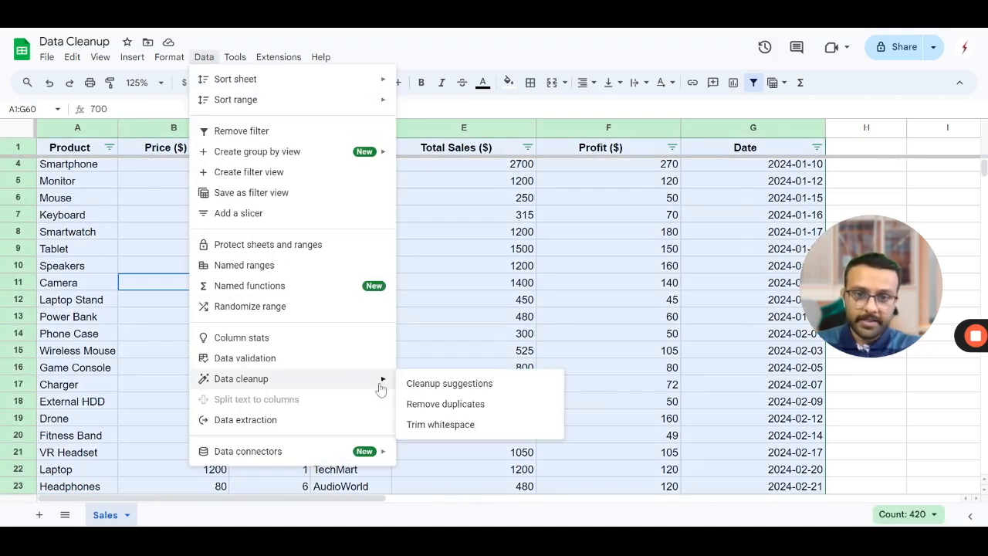
pyautogui.click(445, 404)
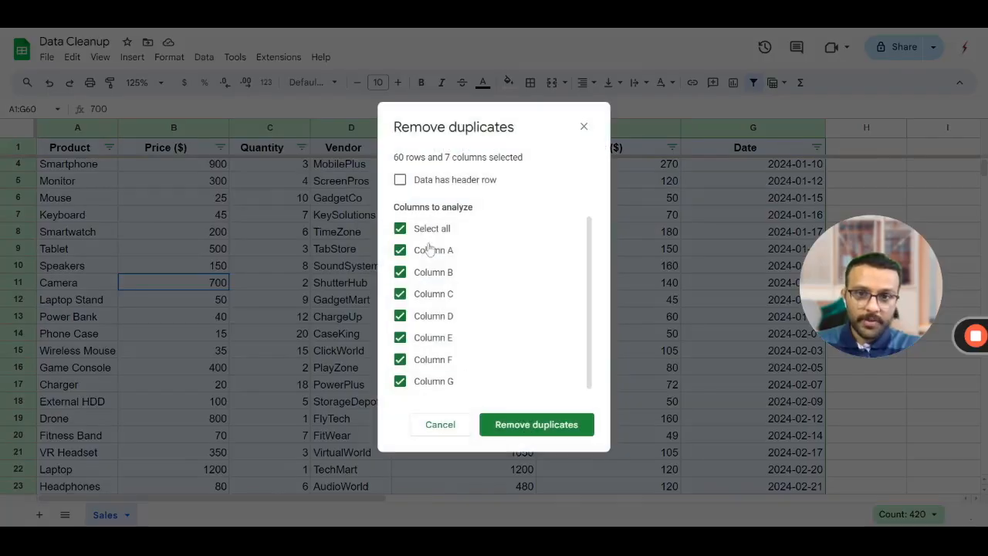
pyautogui.click(400, 179)
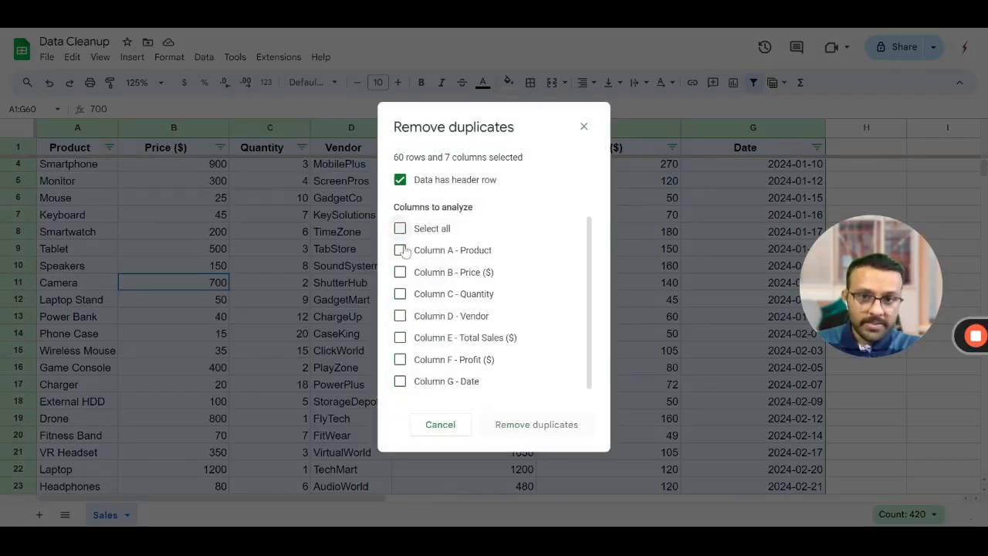
pyautogui.click(399, 250)
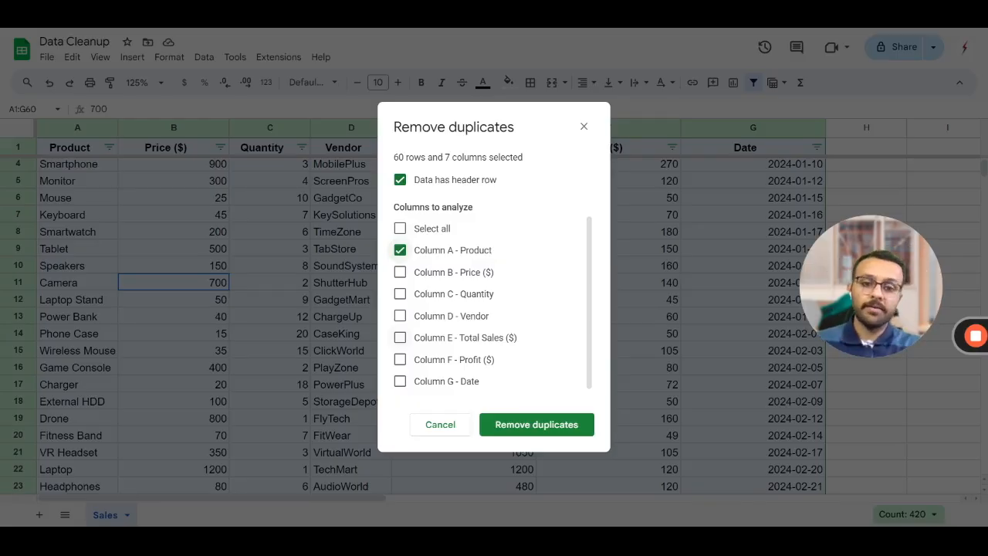
pyautogui.moveTo(537, 425)
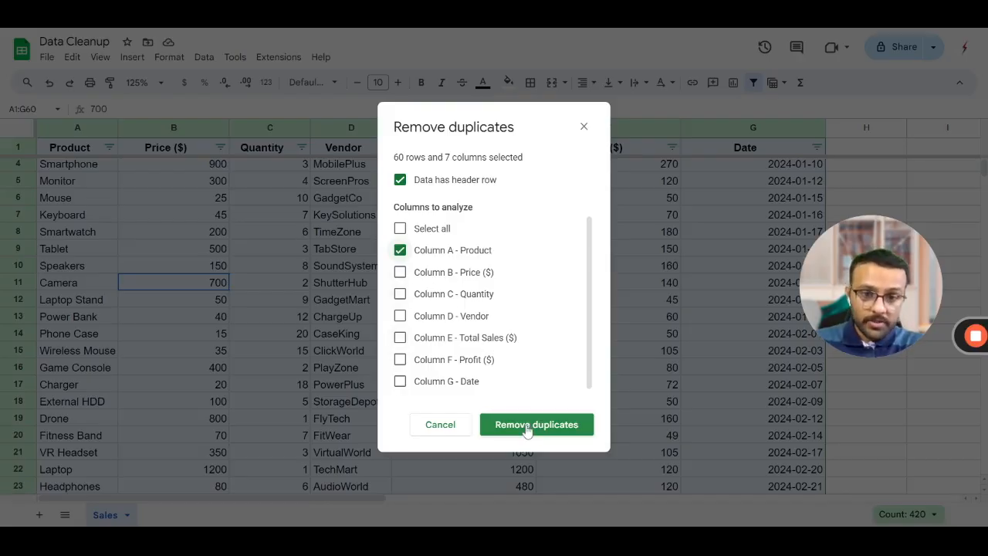
pyautogui.click(538, 425)
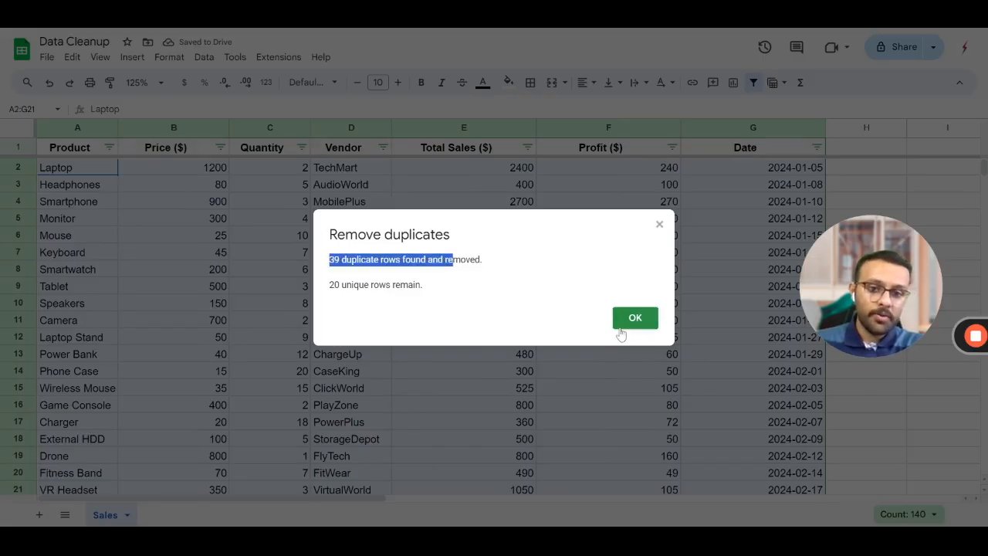
# Dismiss the removal summary and verify Headphones now has a single match.
pyautogui.click(635, 318)
pyautogui.write('Headphones')
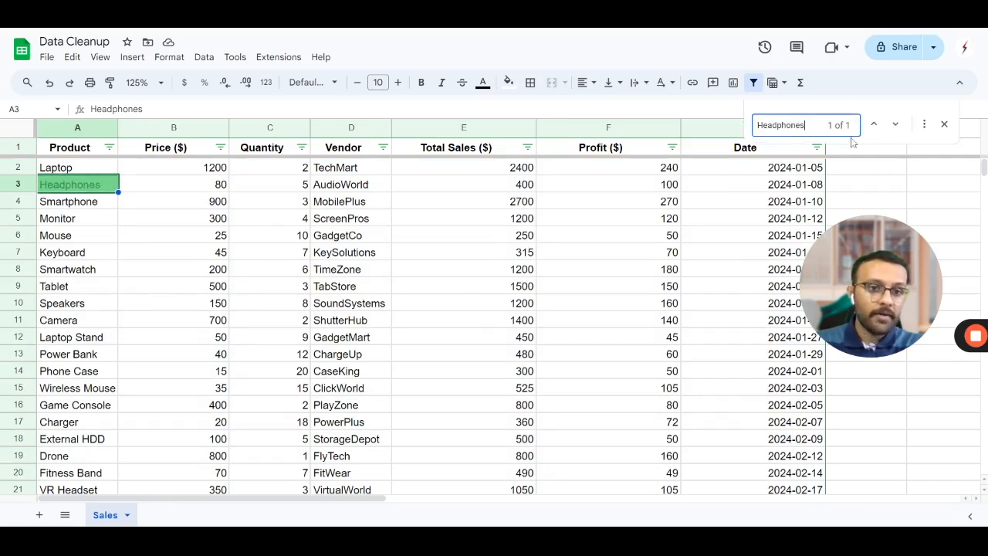
pyautogui.click(68, 269)
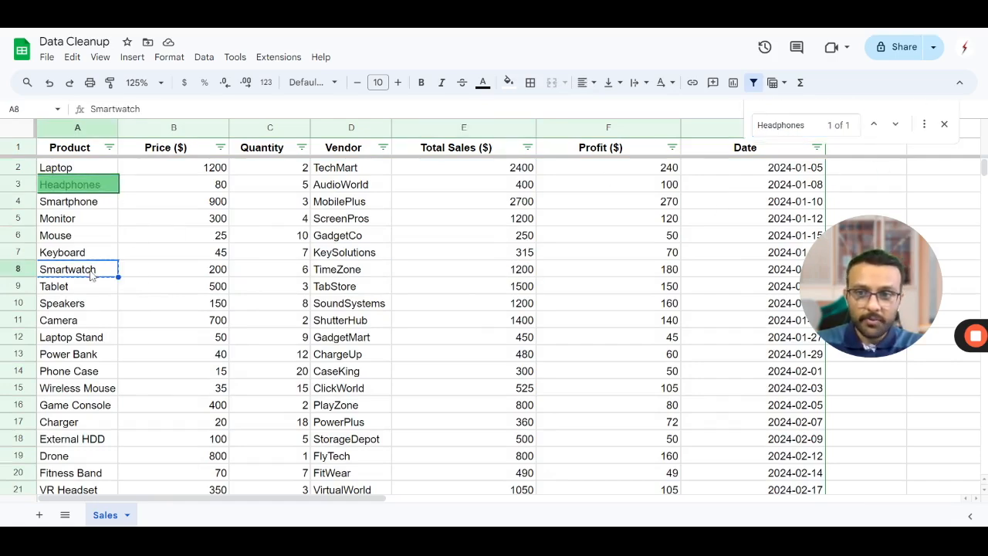